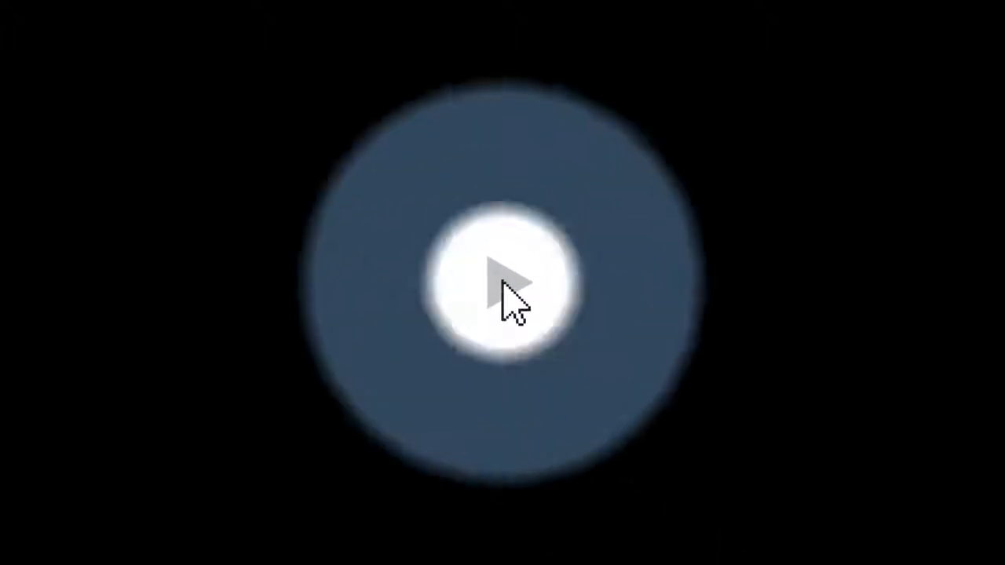
pyautogui.click(502, 283)
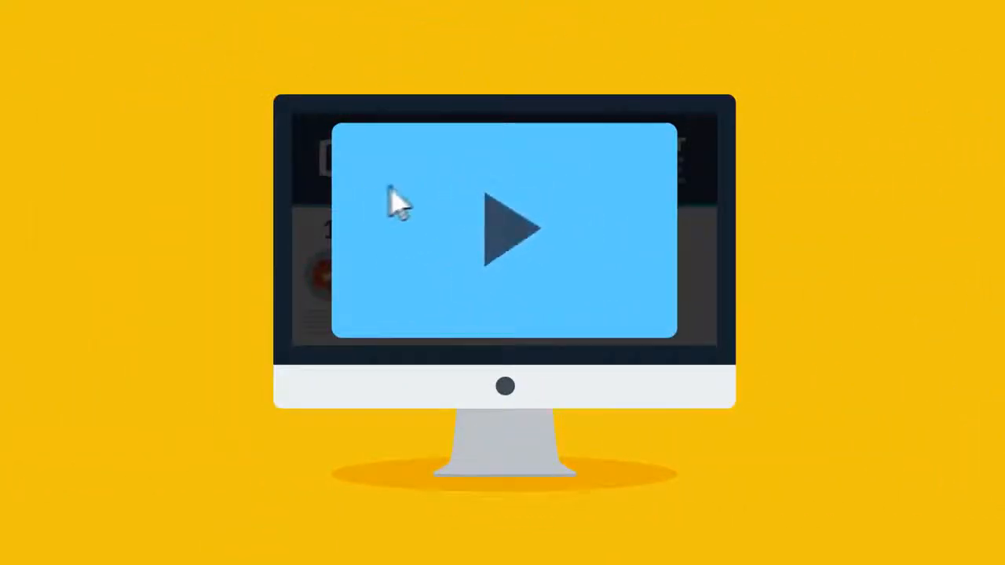
pyautogui.click(653, 148)
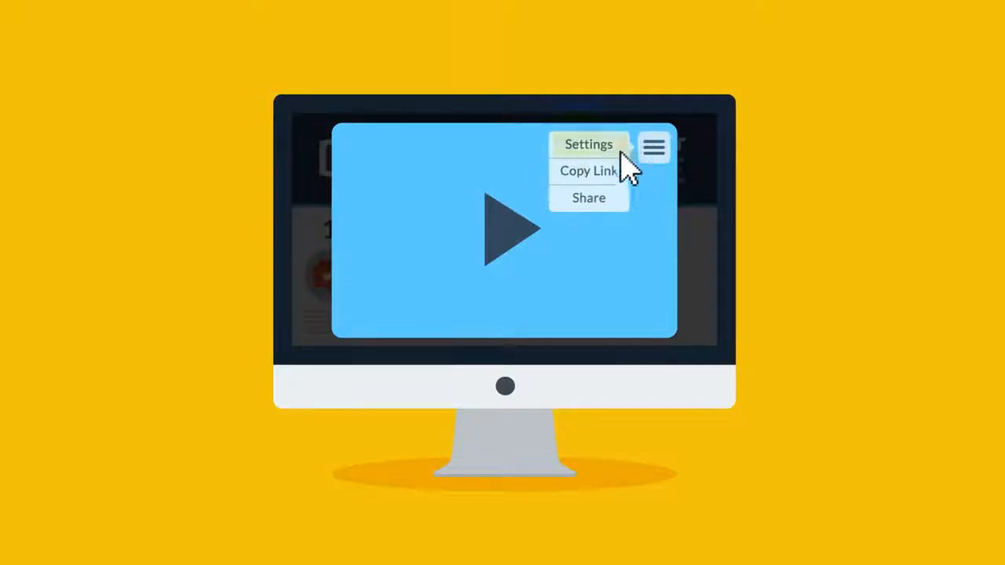